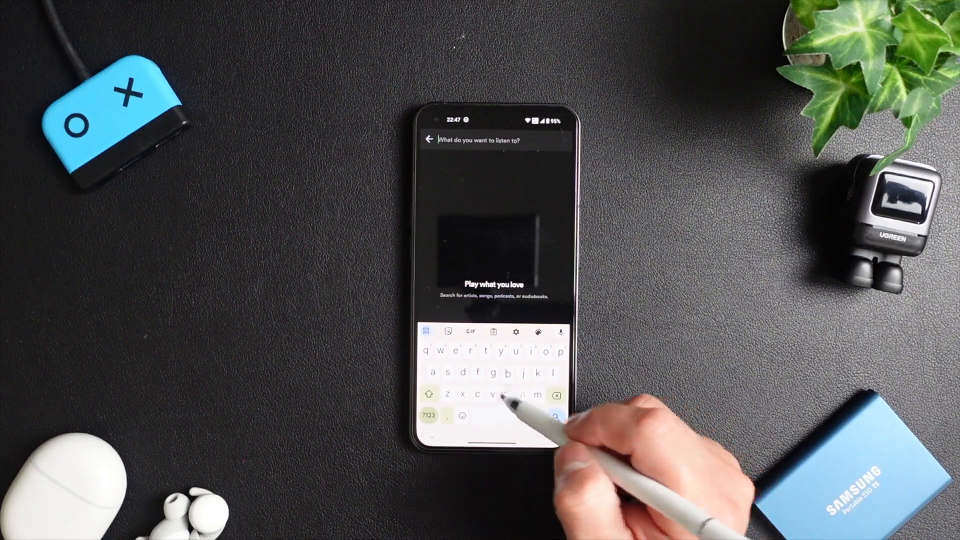
Step: Search Spotify for 'beatles greatest hits', then look up the copied playlist link in SpotiFlyer
text(beatles greatest hits)
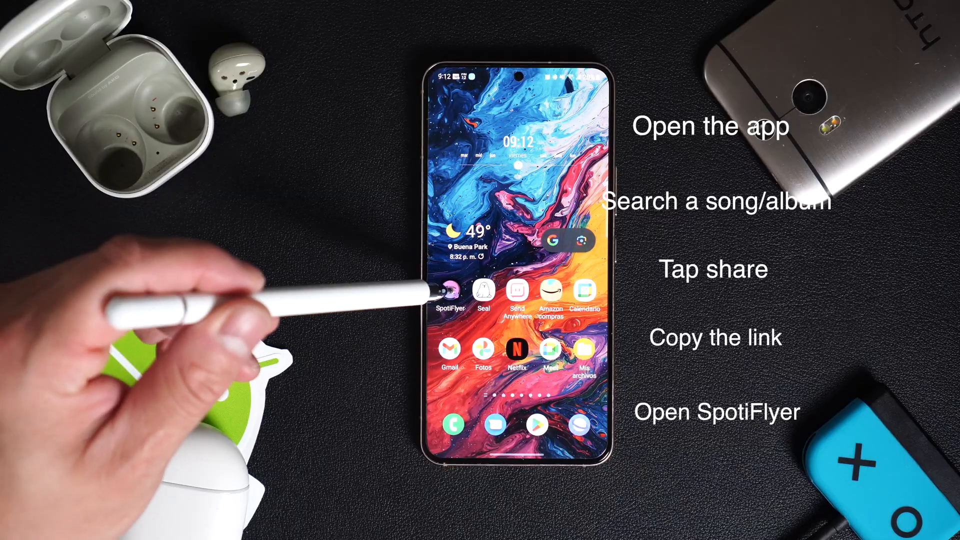
click(450, 288)
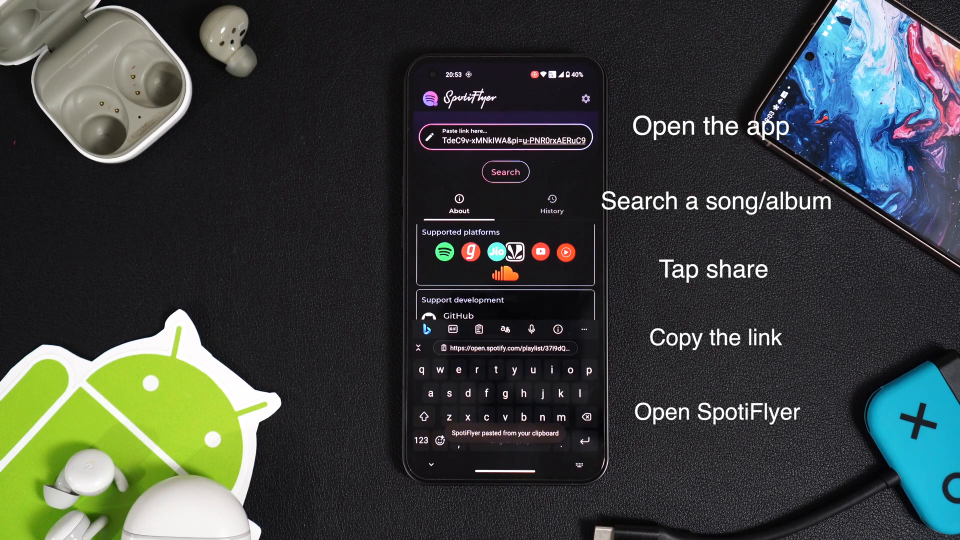
click(505, 171)
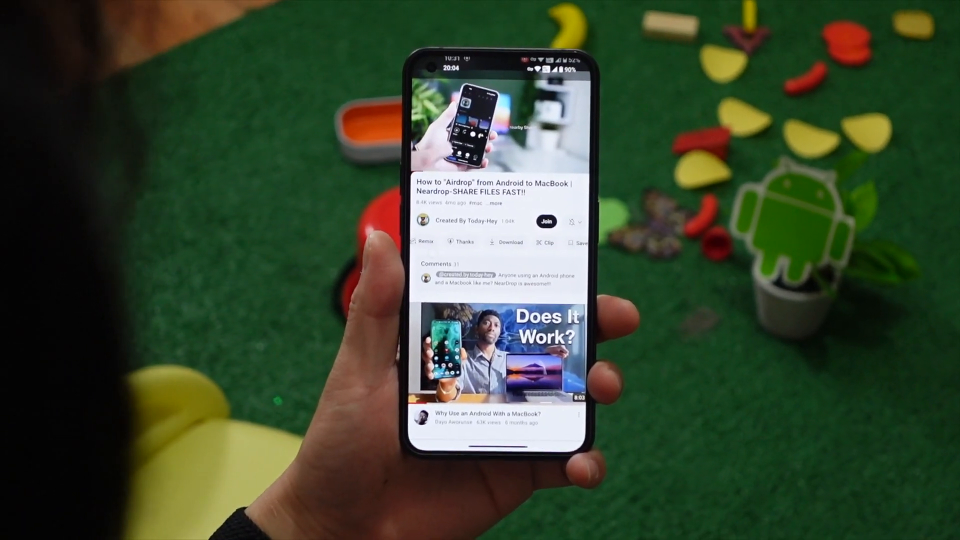
Step: Copy the iOS 17 video link from YouTube and download it in Seal in the suggested 2160p format
click(505, 241)
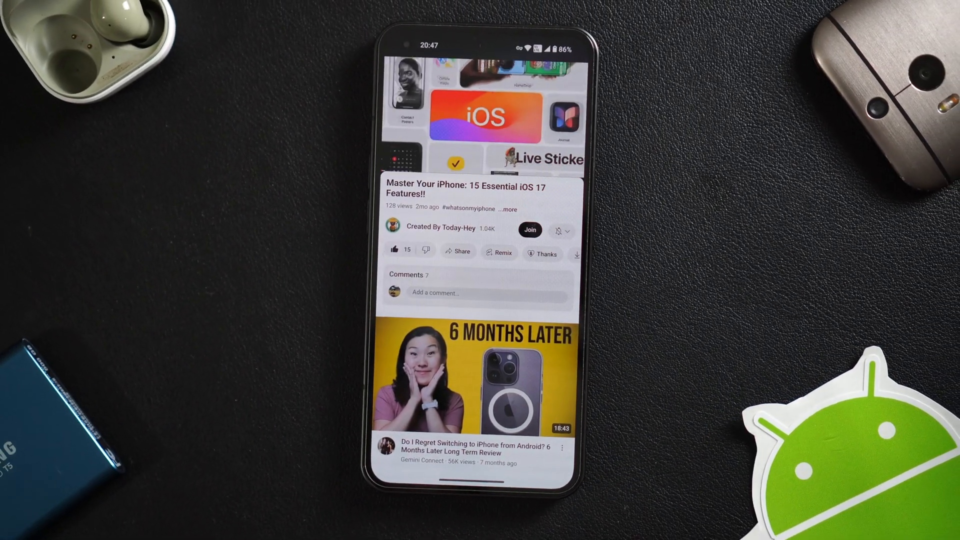
click(457, 250)
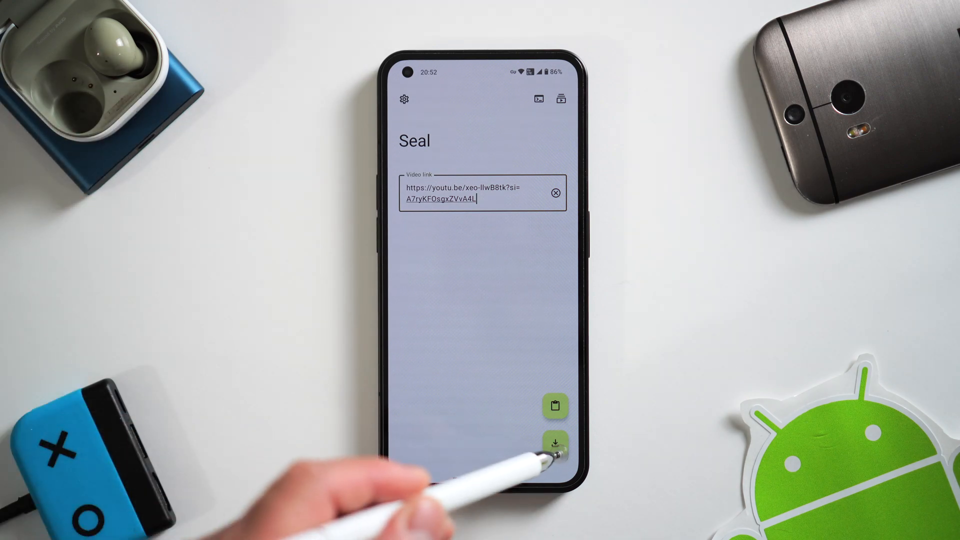
click(553, 441)
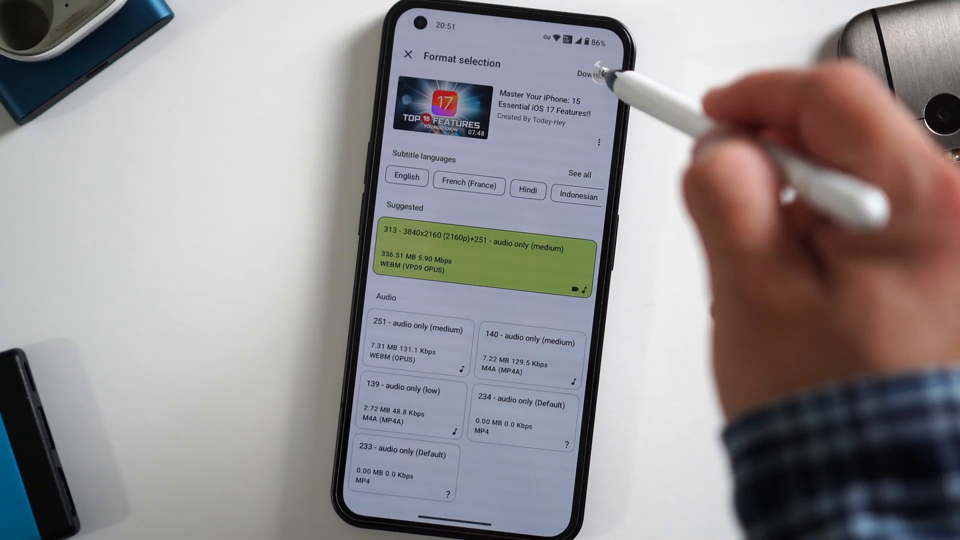
click(591, 73)
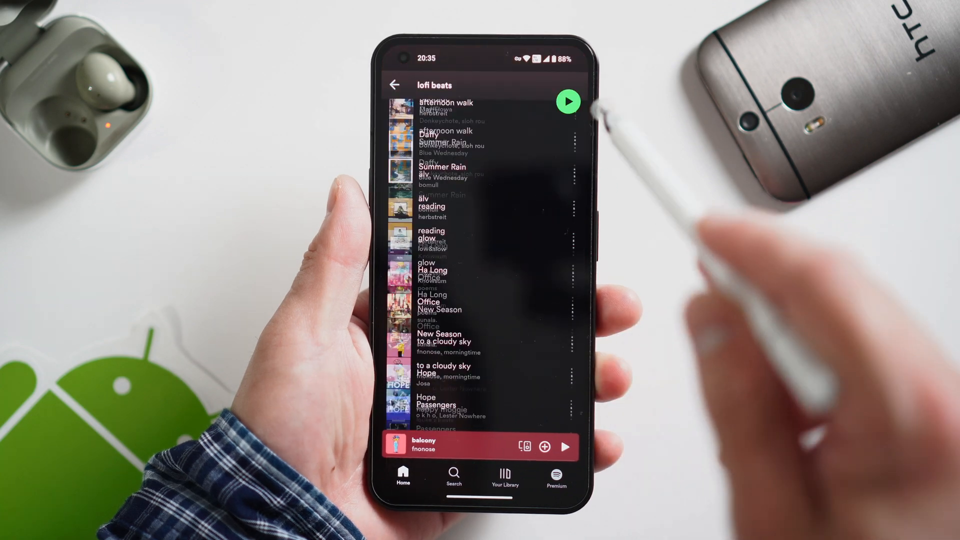
Step: Fast-scroll the Spotify playlist and Google Photos timeline back to September 2022 with Tap Scroll
scroll(down, 3)
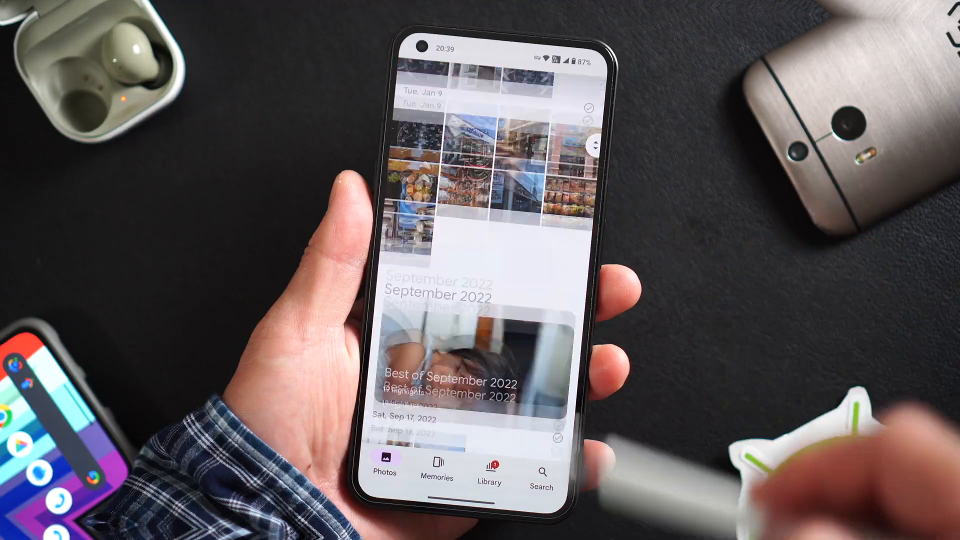
scroll(down, 3)
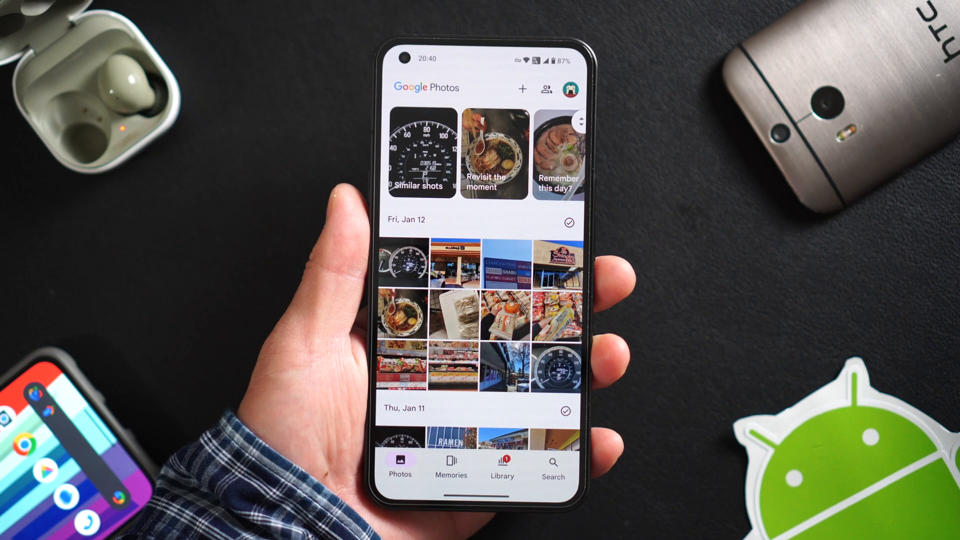
scroll(down, 3)
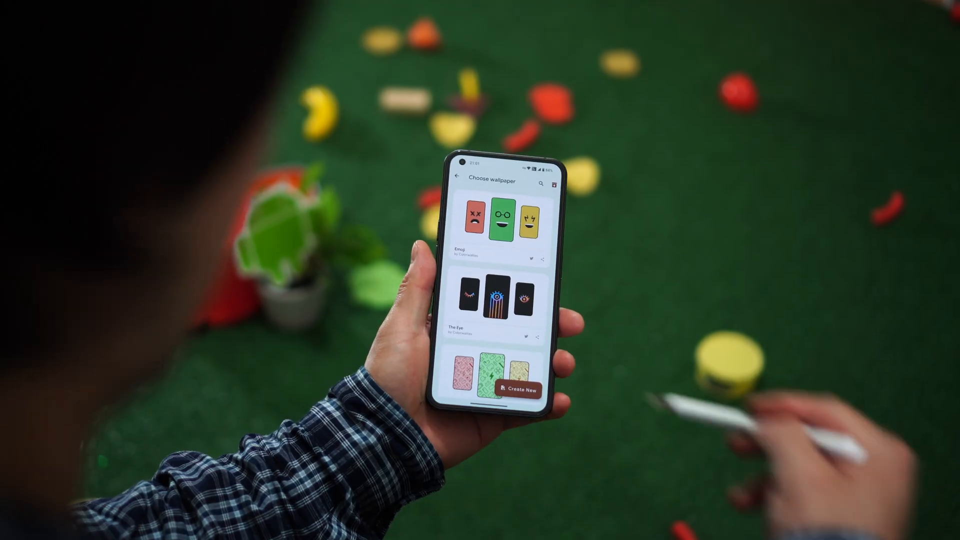
Step: Browse the Choose wallpaper gallery past designs like Emoji and The Eye
scroll(down, 3)
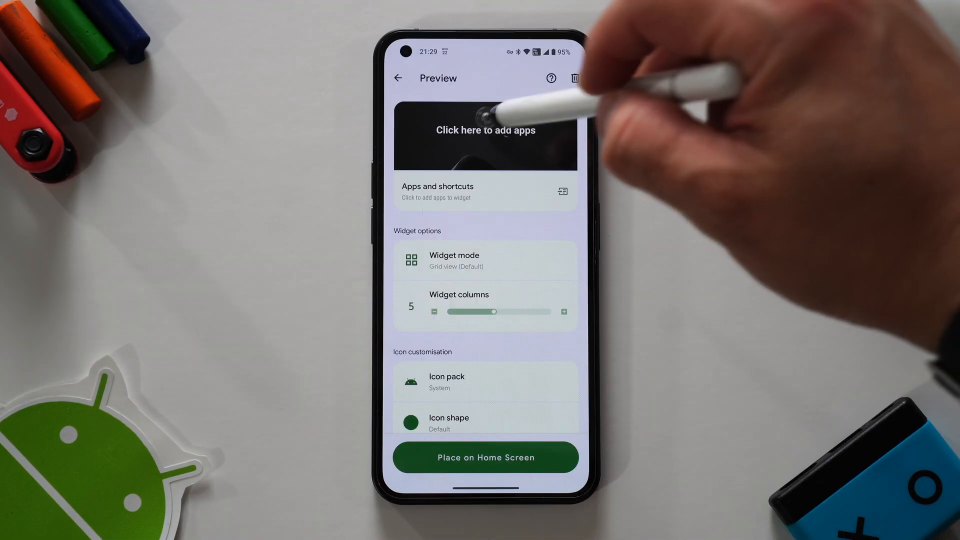
Step: Add several apps to the App Bar widget and widen it to 6 columns for home-screen placement
click(484, 130)
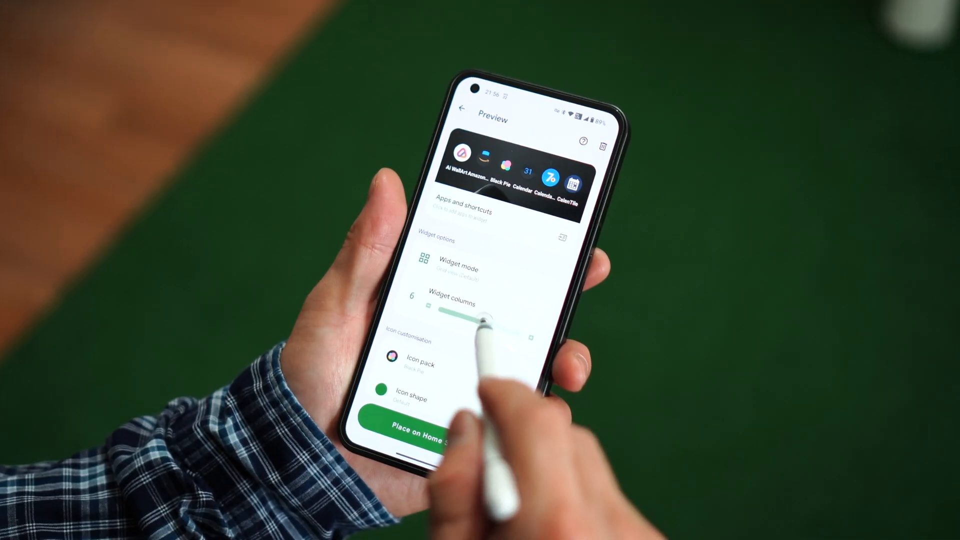
drag(474, 314, 527, 330)
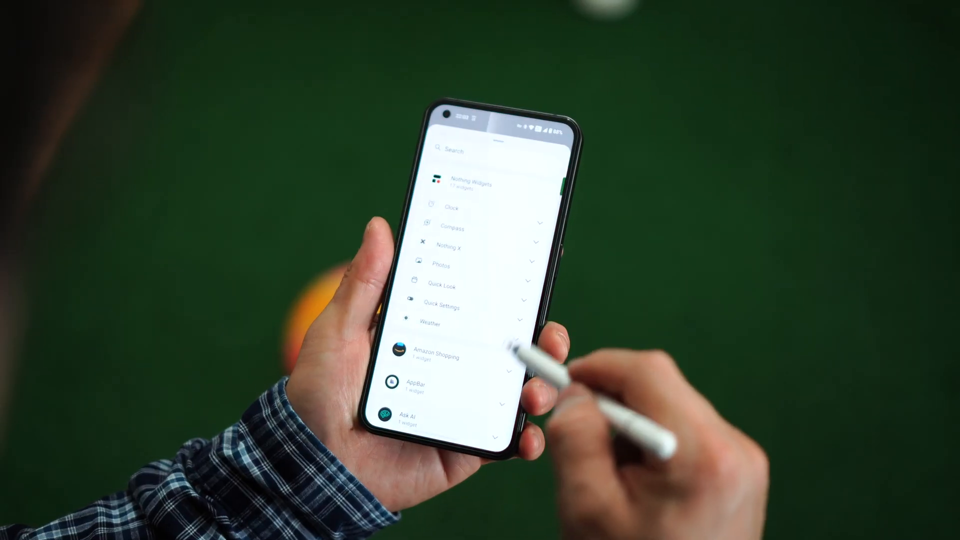
scroll(down, 3)
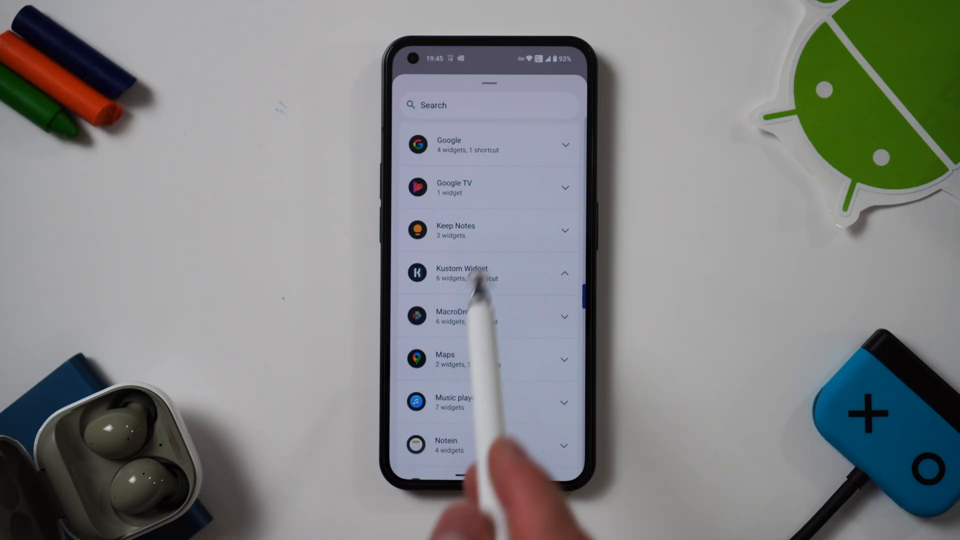
Step: Place a Kustom Widget and pick a pack design with location, event, weather and clock to edit
click(488, 272)
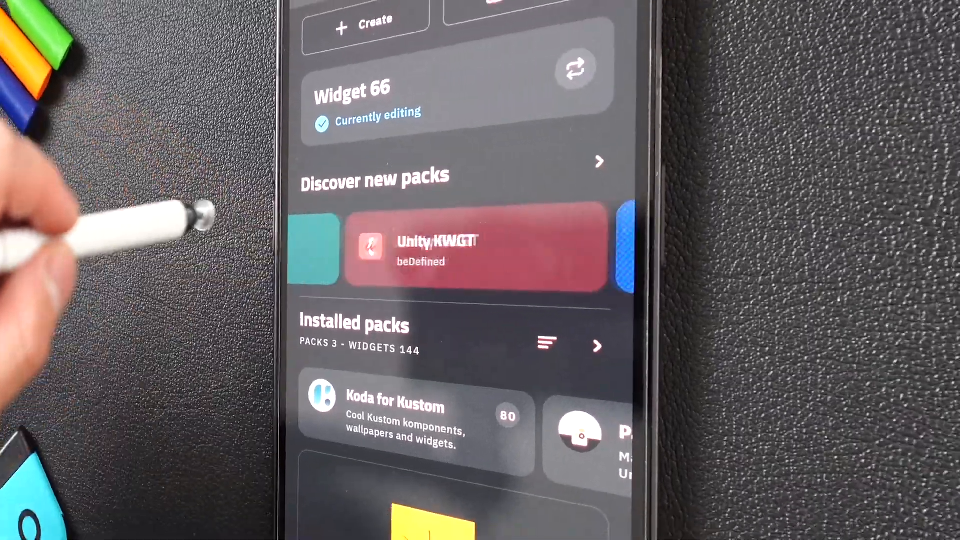
scroll(down, 3)
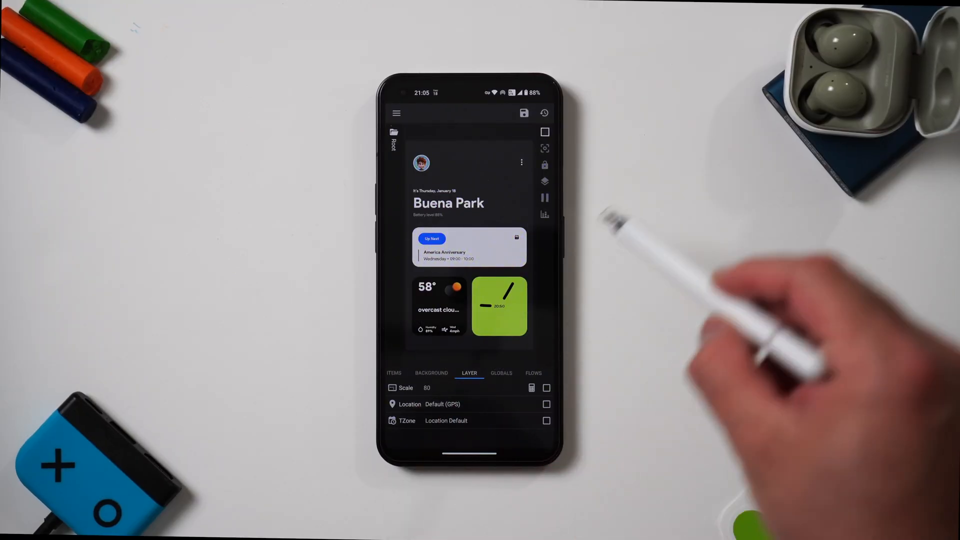
click(523, 113)
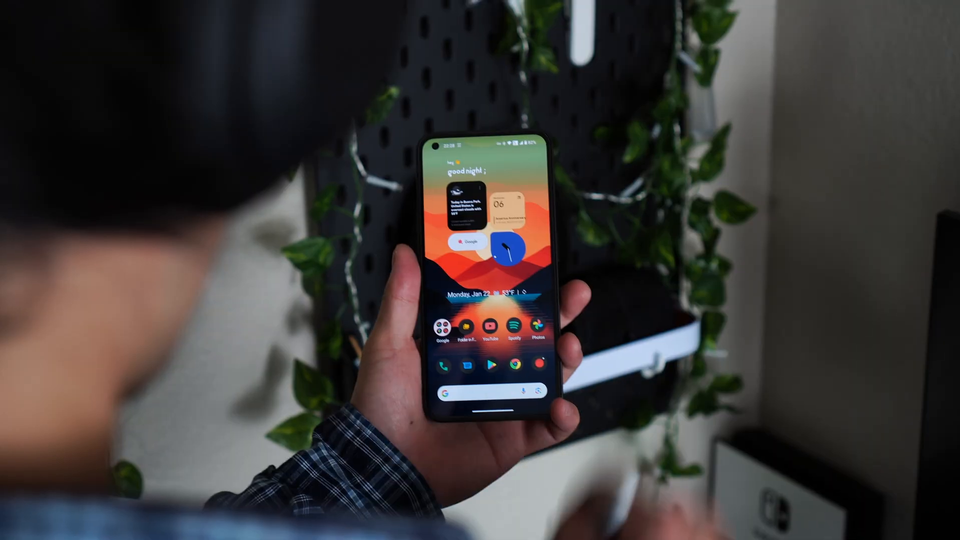
Step: Pull down the notification shade to reveal the January 2024 month calendar notification
drag(490, 141, 490, 306)
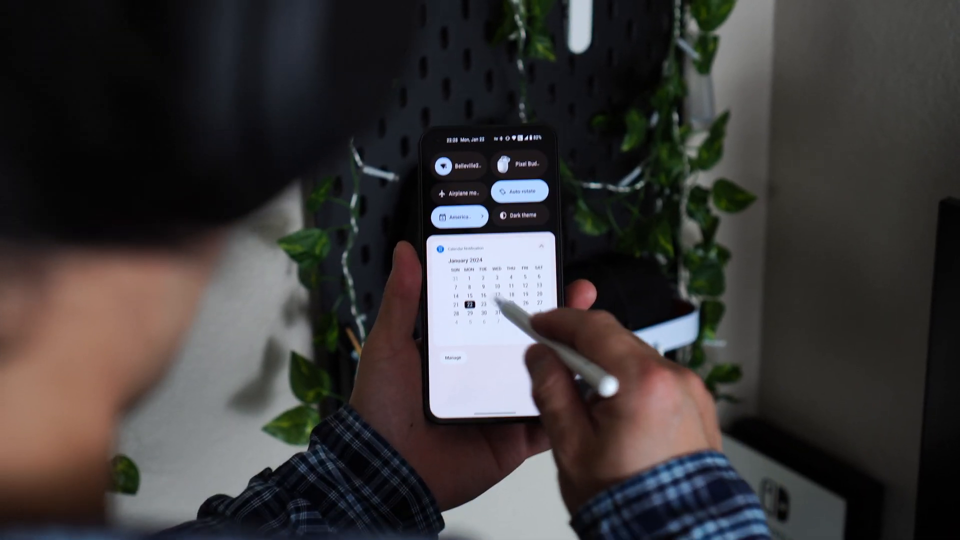